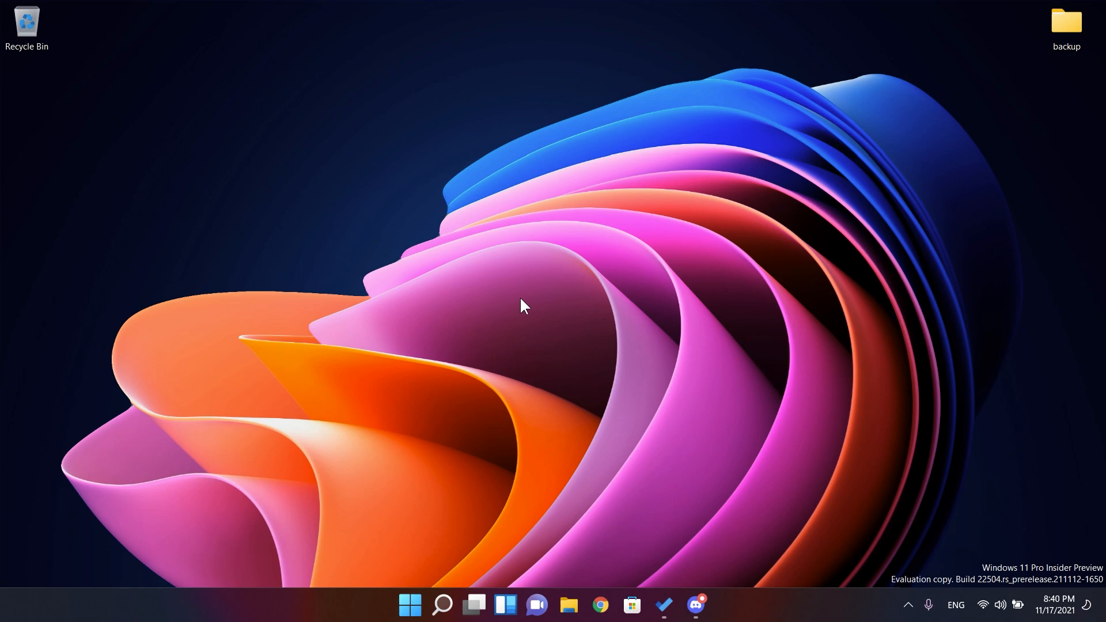
Browse the touch keyboard themes from the taskbar keyboard panel
{"action": "left_click", "coordinate": [410, 605]}
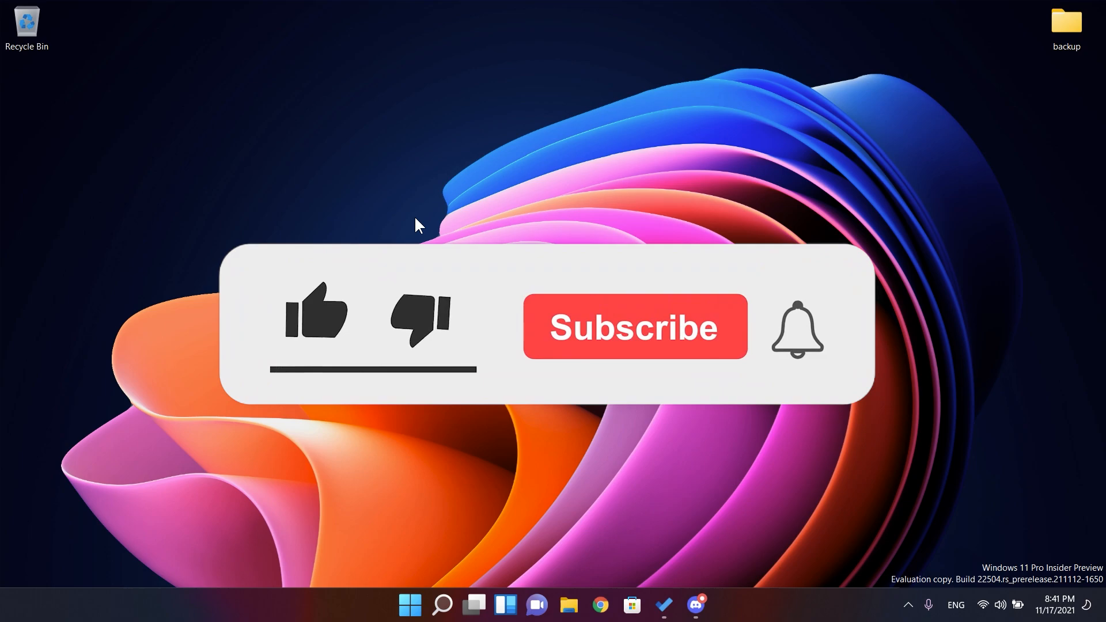
{"action": "left_click", "coordinate": [316, 314]}
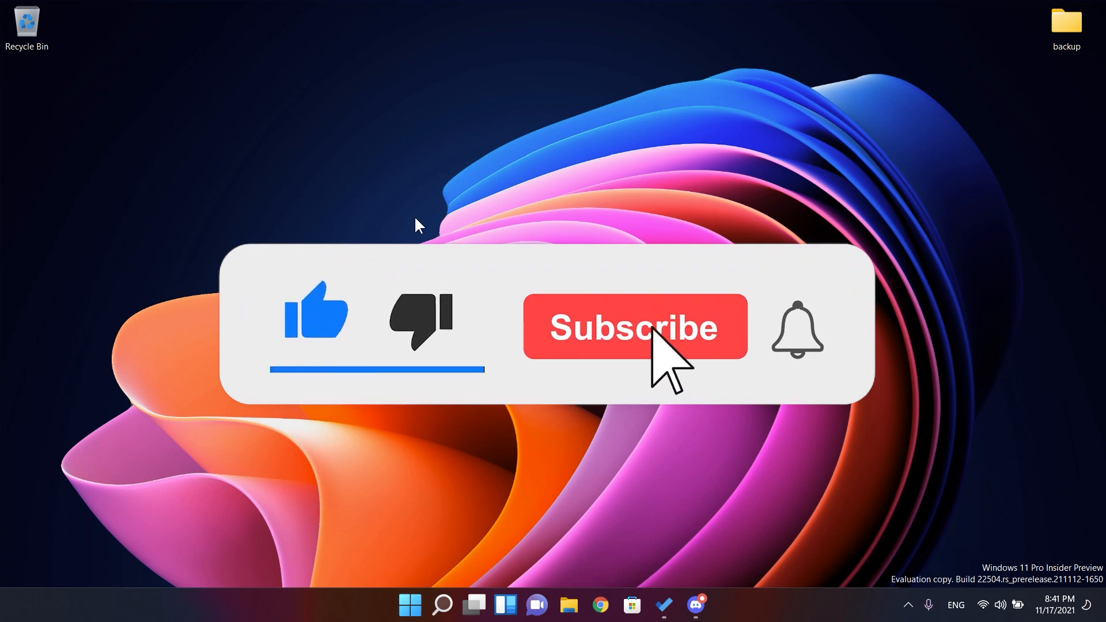
{"action": "left_click", "coordinate": [633, 326]}
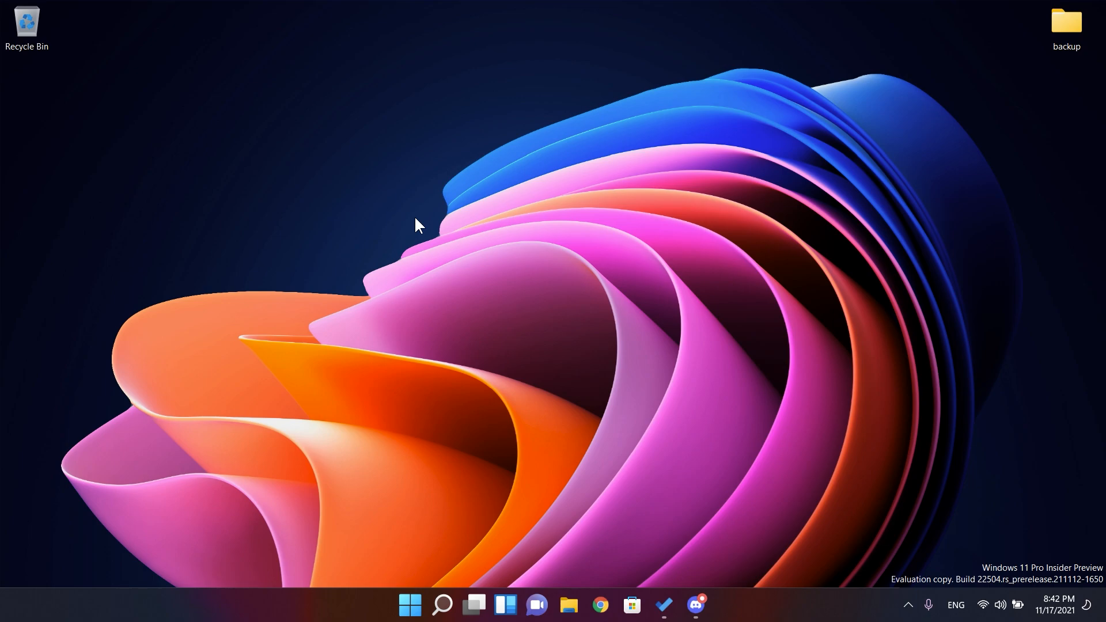
{"action": "mouse_move", "coordinate": [450, 543]}
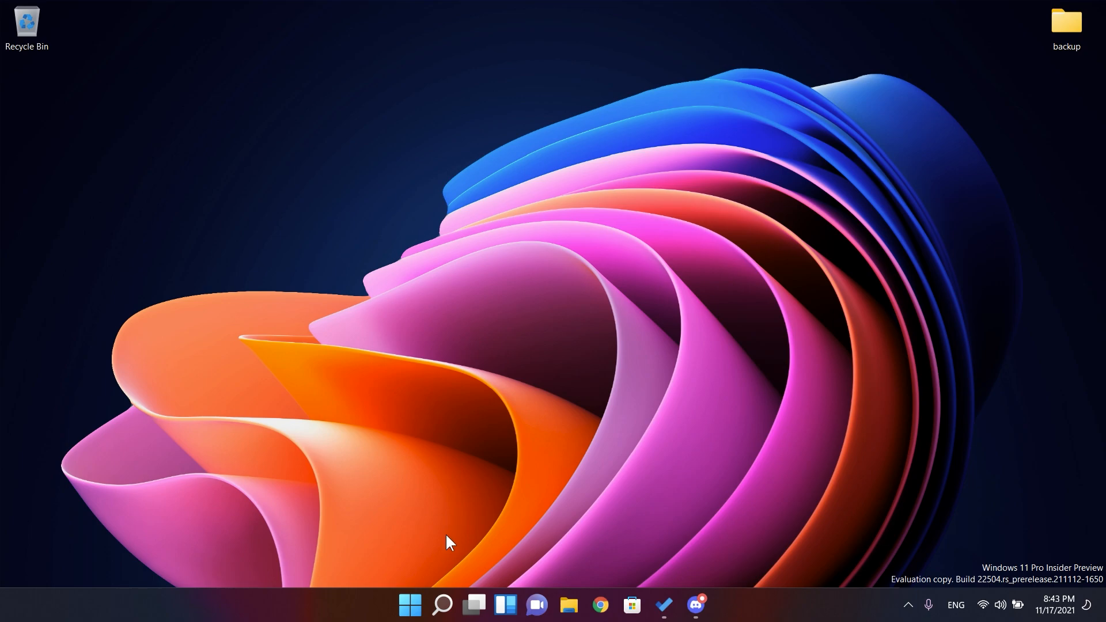
In Settings, enable the Touch keyboard taskbar corner icon, then close Settings
{"action": "left_click", "coordinate": [443, 605]}
{"action": "type", "text": "touch k"}
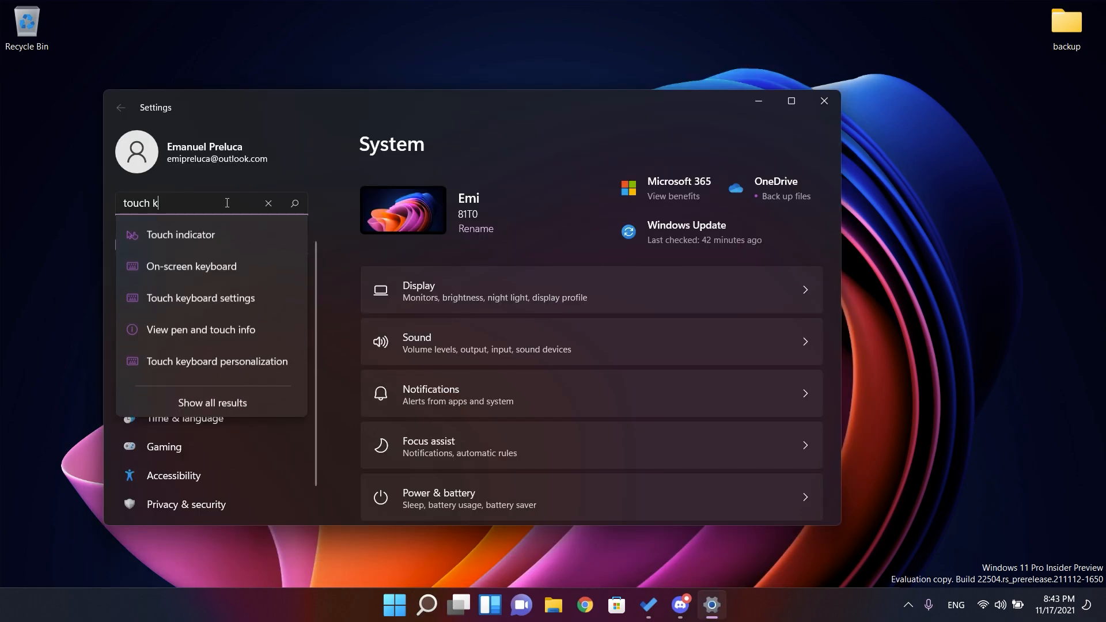
{"action": "type", "text": "ey"}
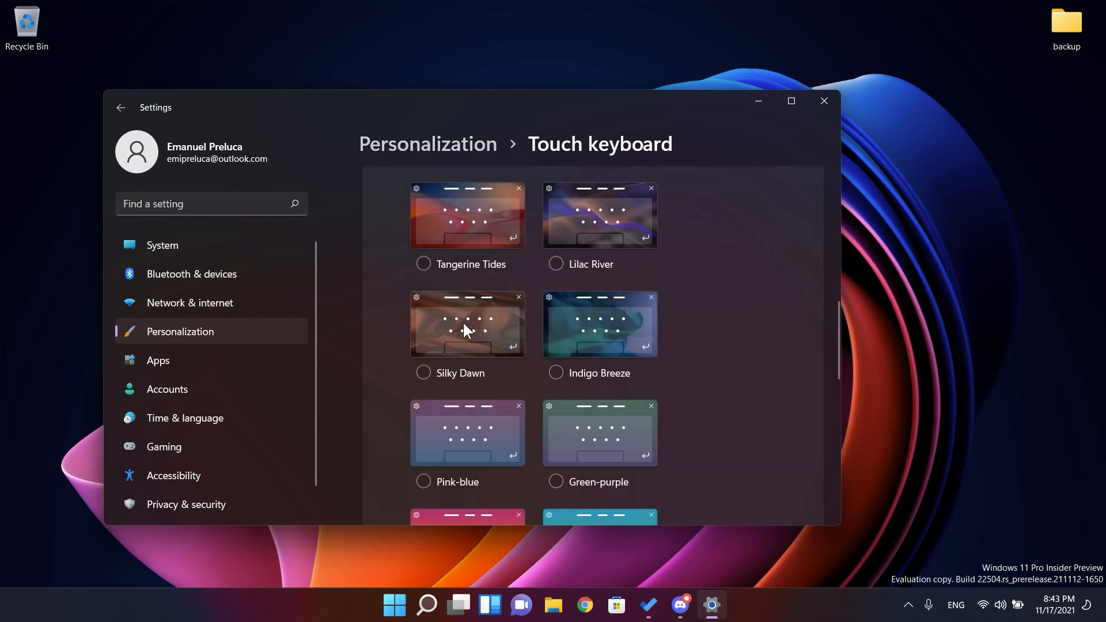
{"action": "scroll", "scroll_direction": "down", "scroll_amount": 3}
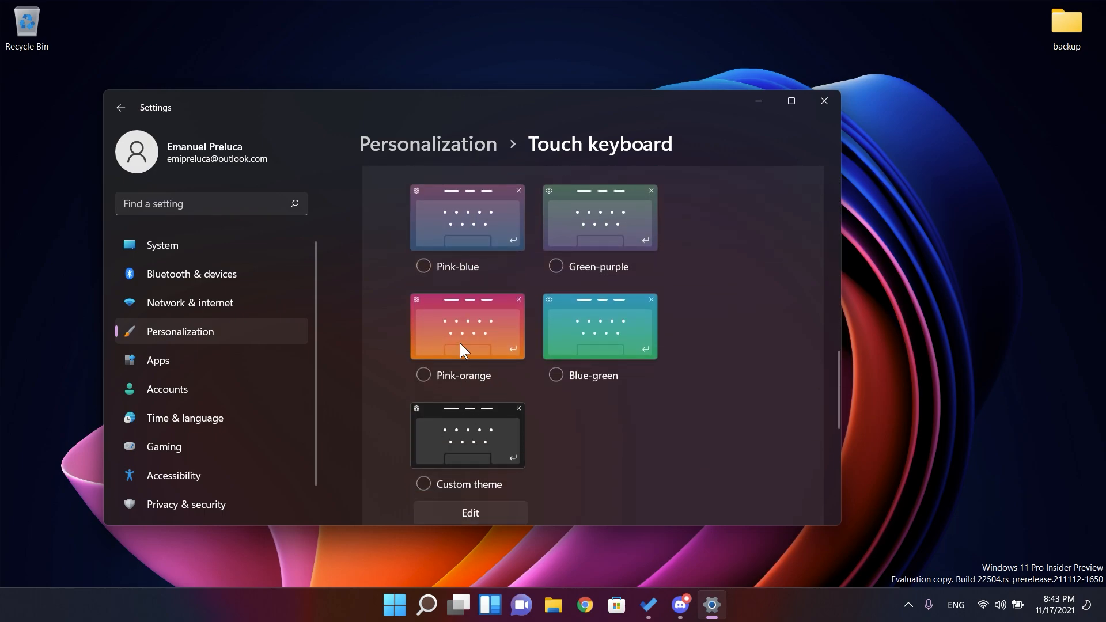
{"action": "left_click", "coordinate": [556, 375]}
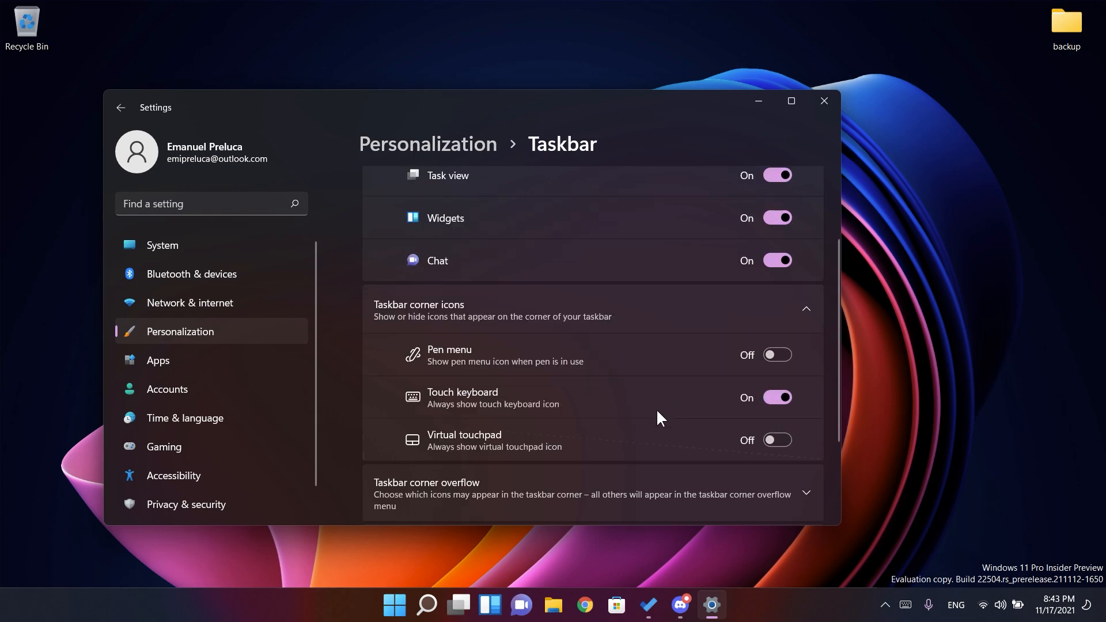
{"action": "left_click", "coordinate": [823, 101]}
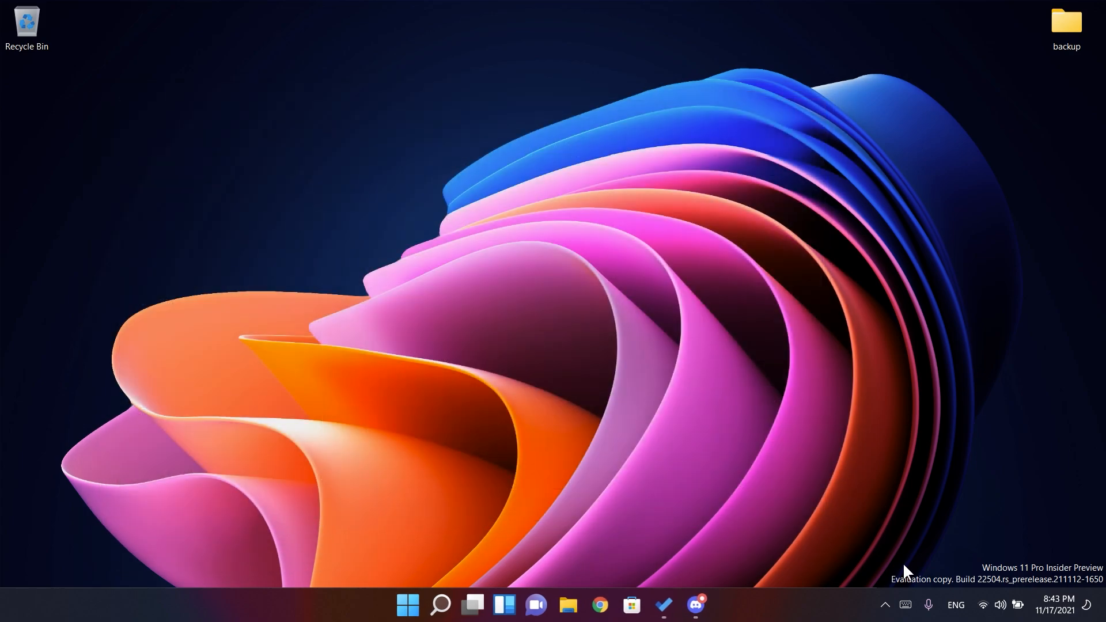
{"action": "left_click", "coordinate": [904, 605]}
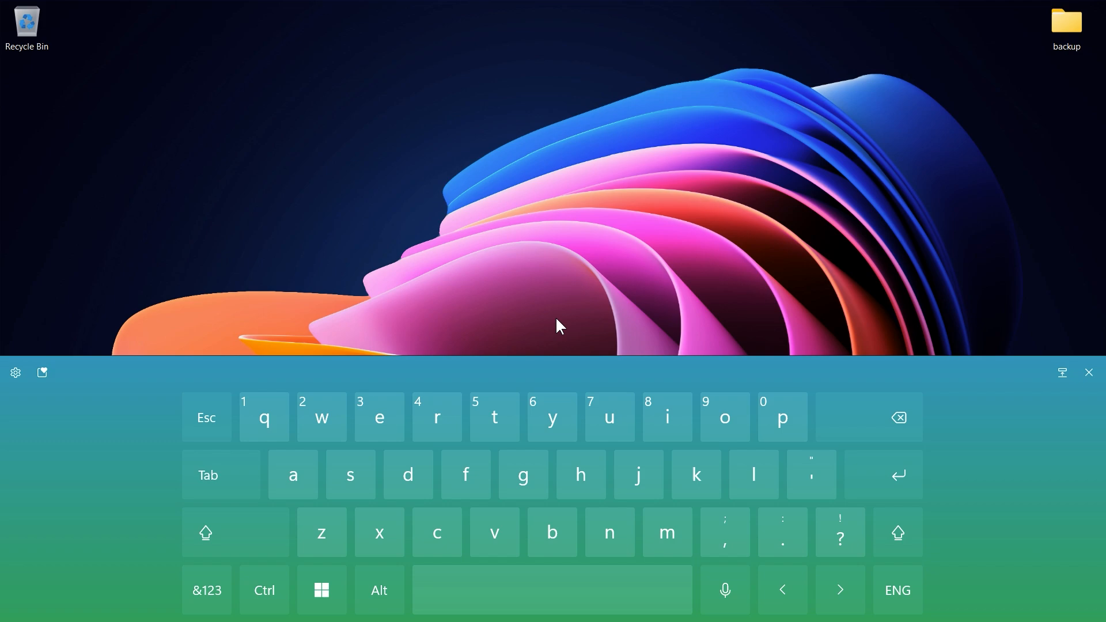
{"action": "left_click", "coordinate": [1089, 372]}
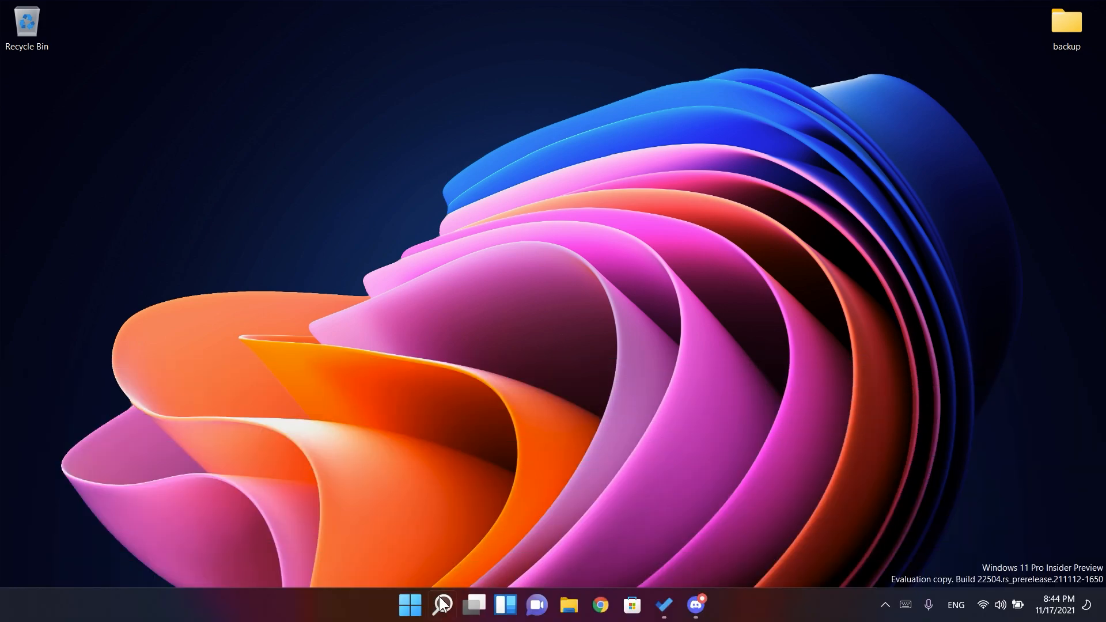
{"action": "left_click", "coordinate": [443, 605]}
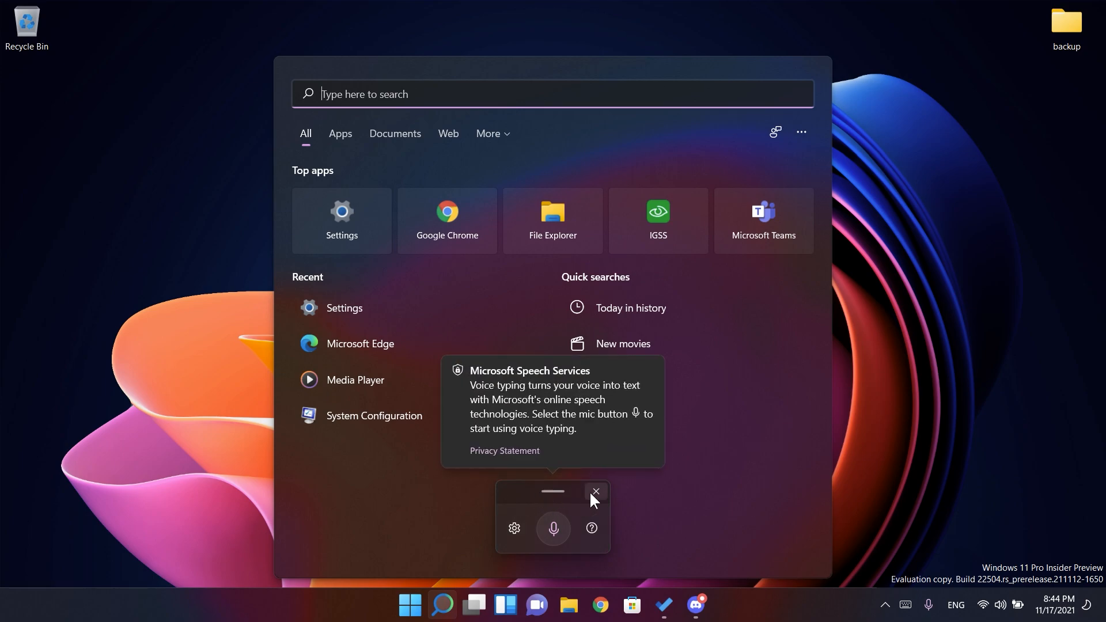
{"action": "left_click", "coordinate": [595, 492]}
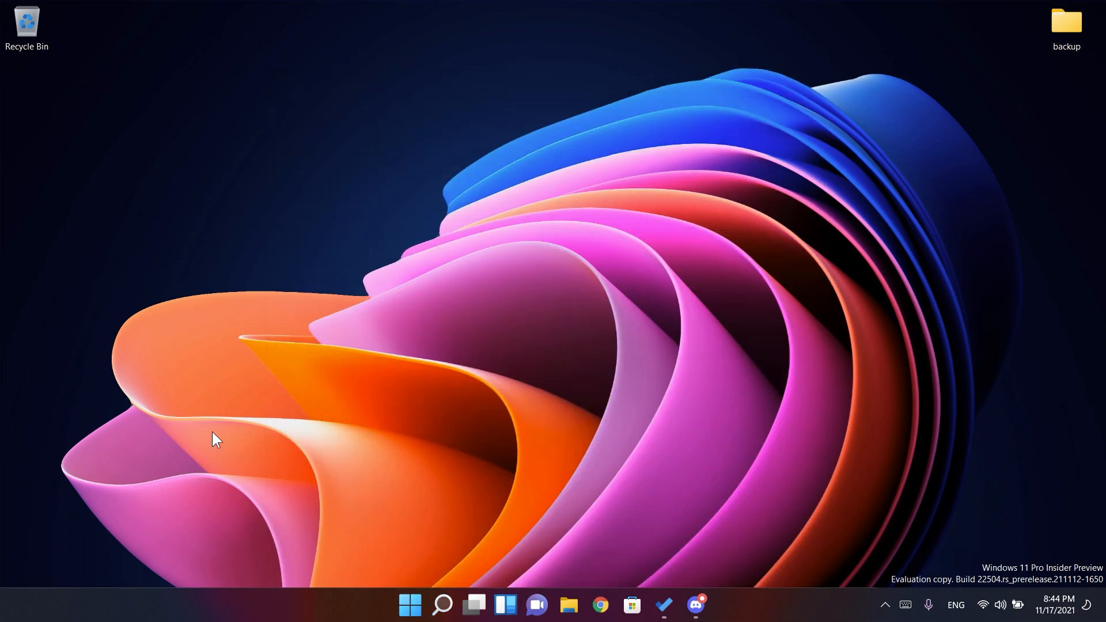
{"action": "mouse_move", "coordinate": [475, 293]}
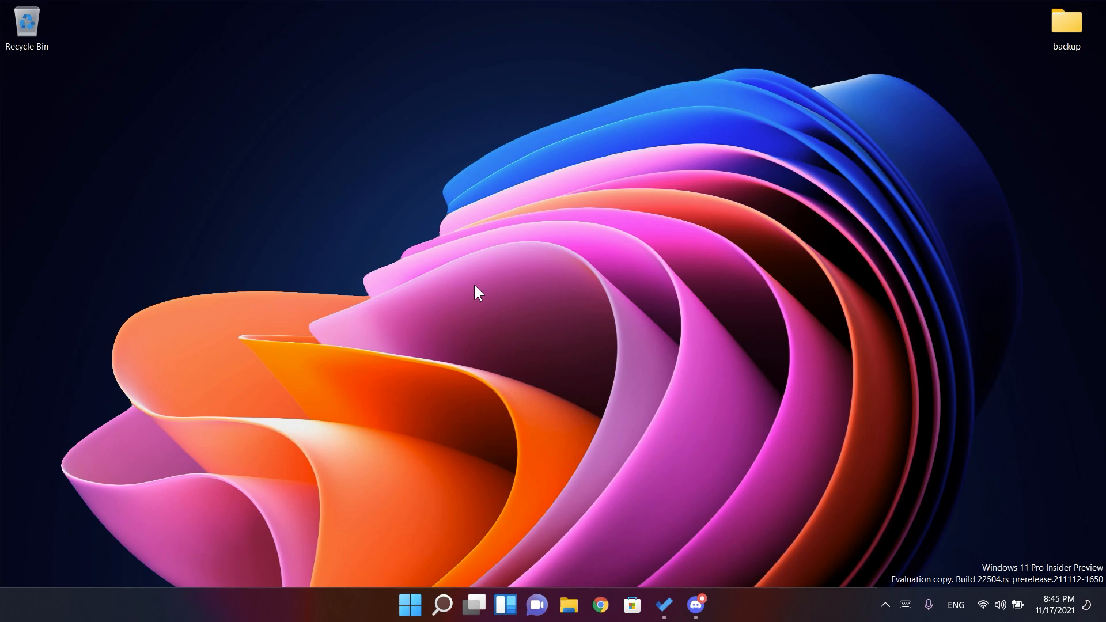
In the emoji panel (Win+.), find the family emoji and give its first face a dark brown skin tone
{"action": "key", "text": "win+."}
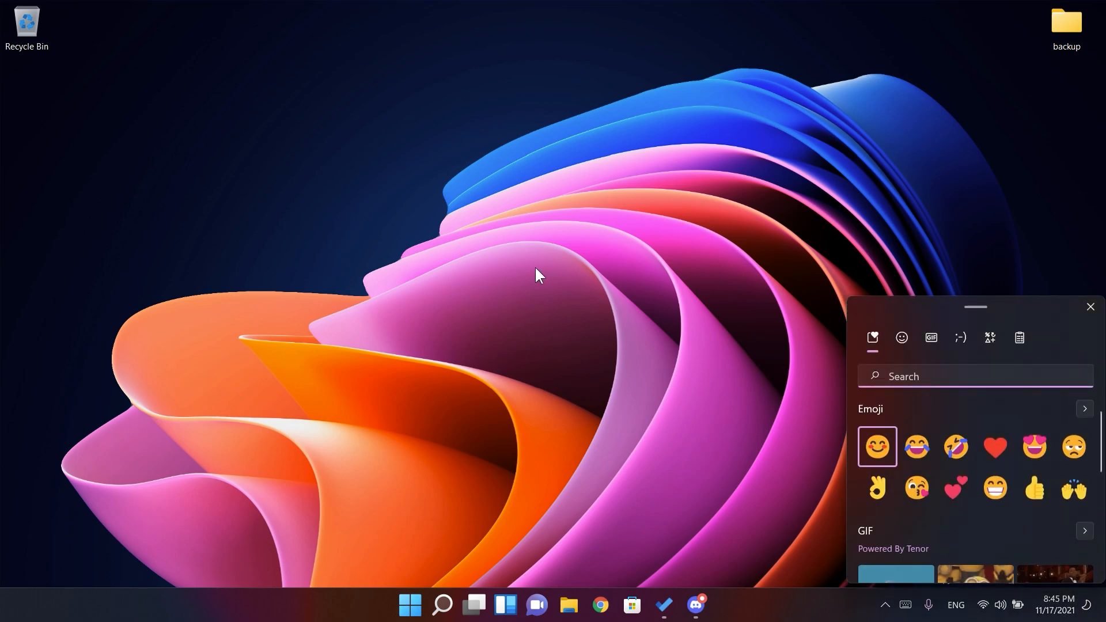
{"action": "type", "text": "fa"}
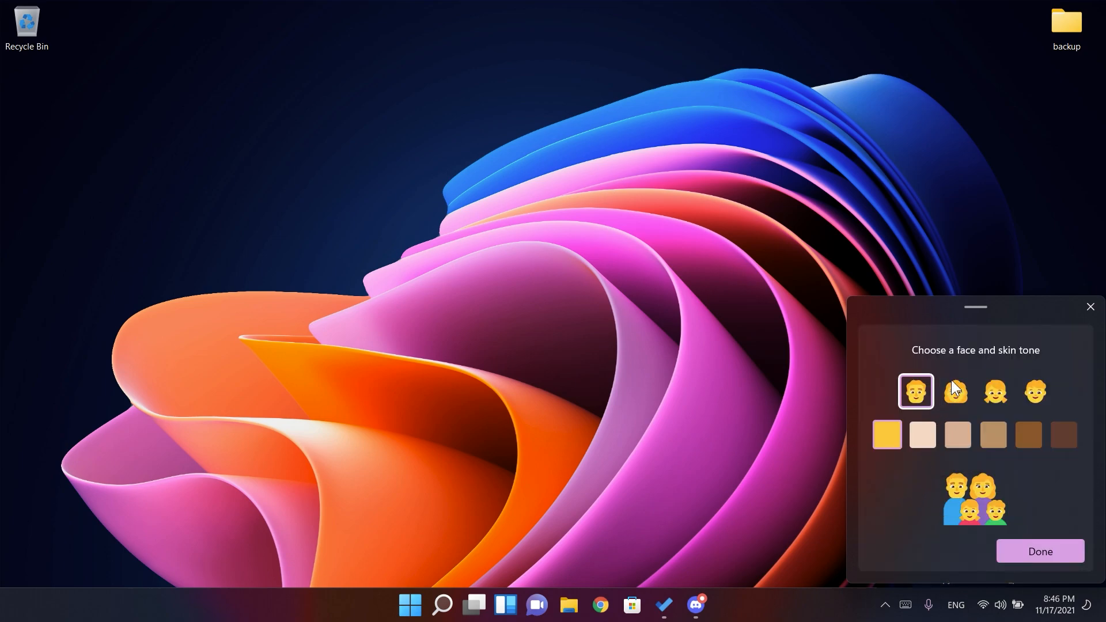
{"action": "mouse_move", "coordinate": [931, 476]}
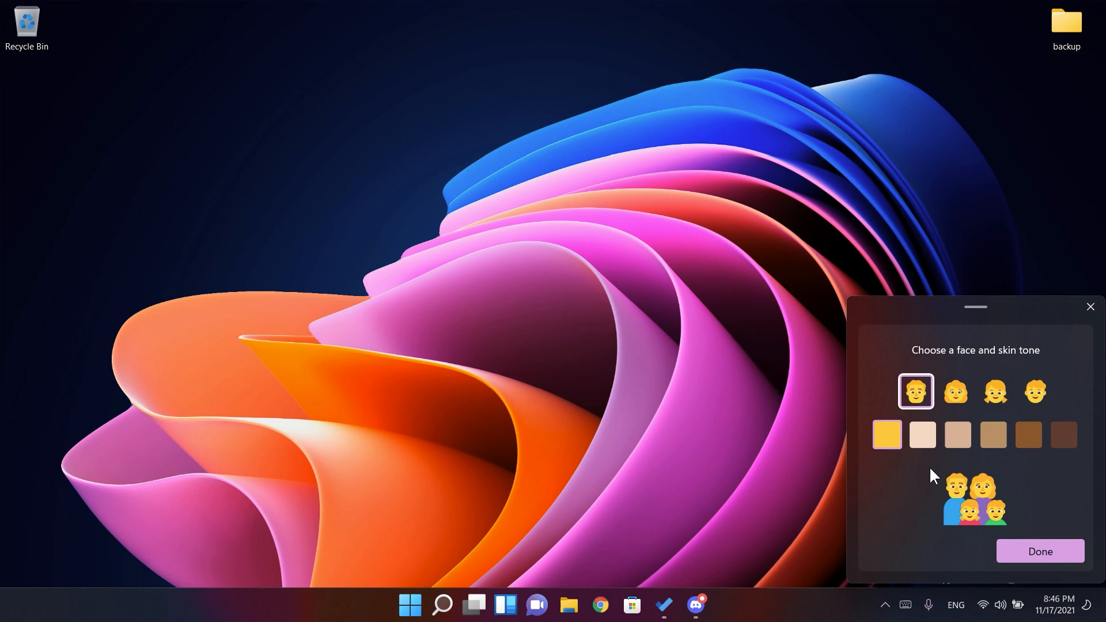
{"action": "mouse_move", "coordinate": [928, 458]}
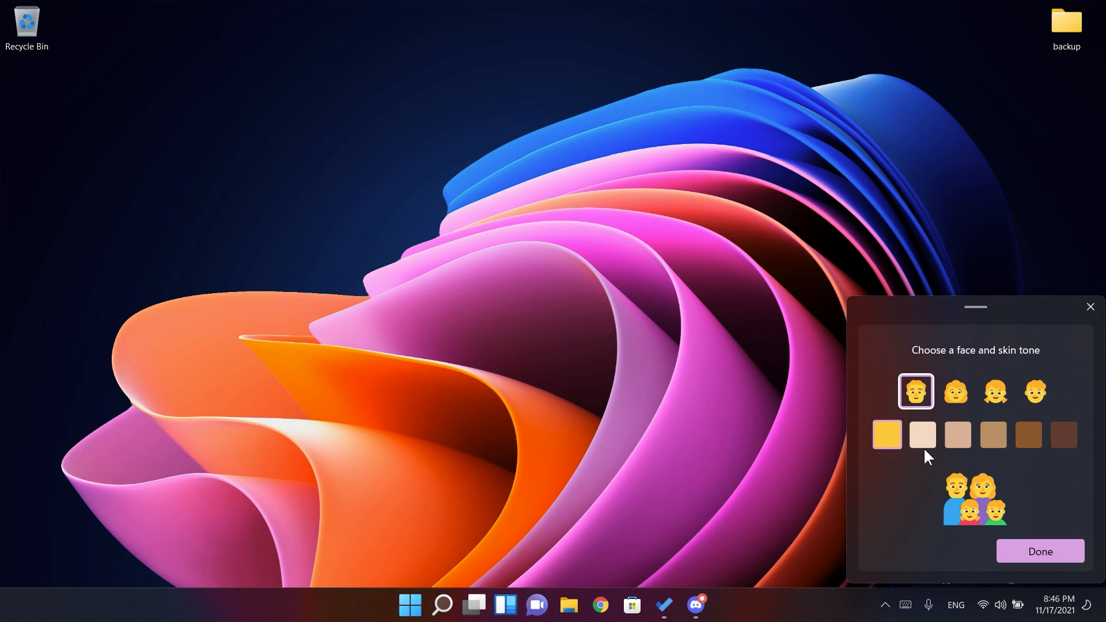
{"action": "left_click", "coordinate": [1028, 434]}
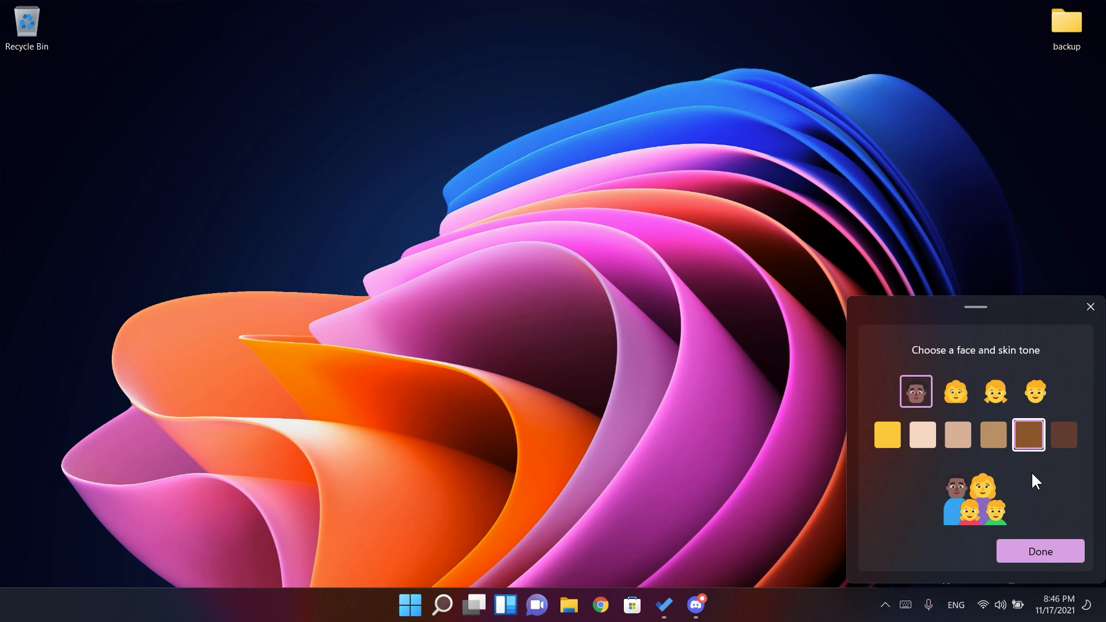
{"action": "mouse_move", "coordinate": [918, 339]}
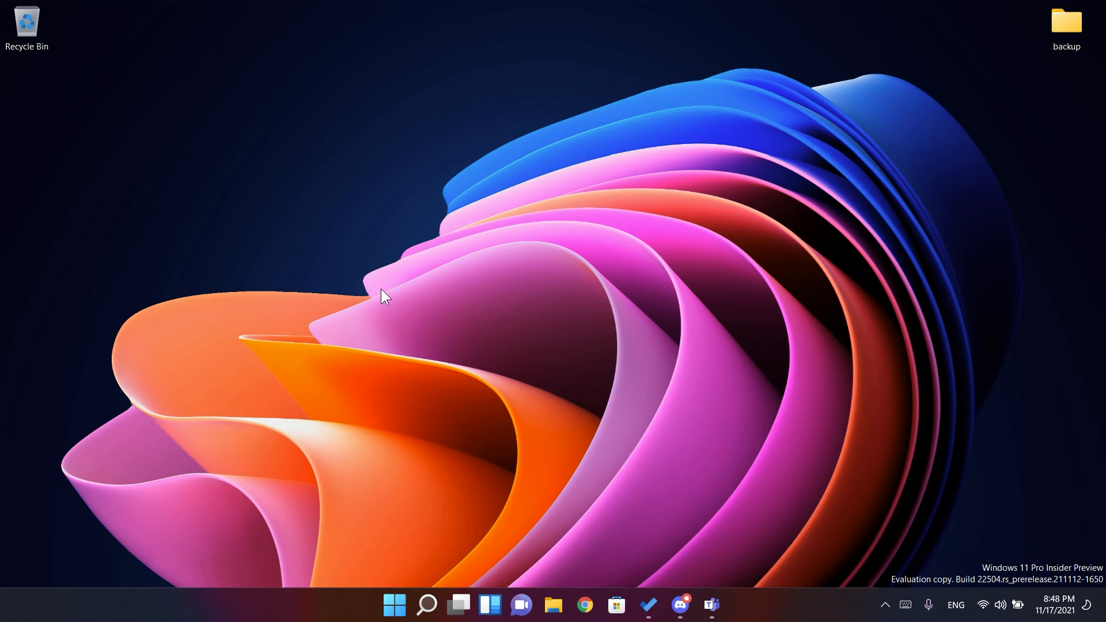
Open Settings and go to the Accessibility section for mouse pointer and touch
{"action": "left_click", "coordinate": [728, 605]}
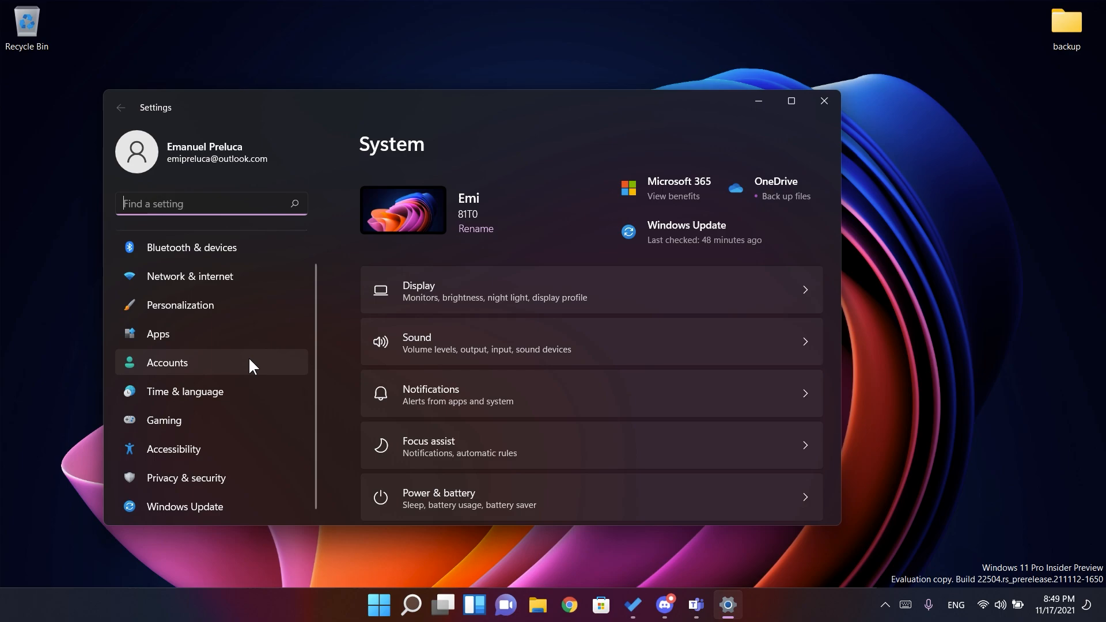
{"action": "mouse_move", "coordinate": [204, 455]}
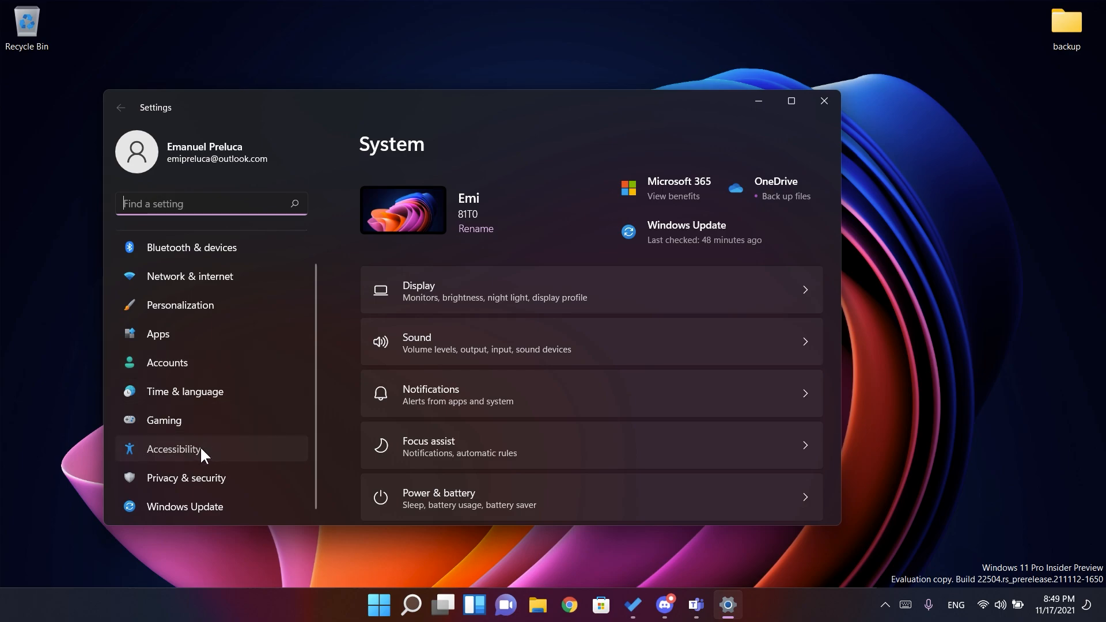
{"action": "left_click", "coordinate": [174, 448]}
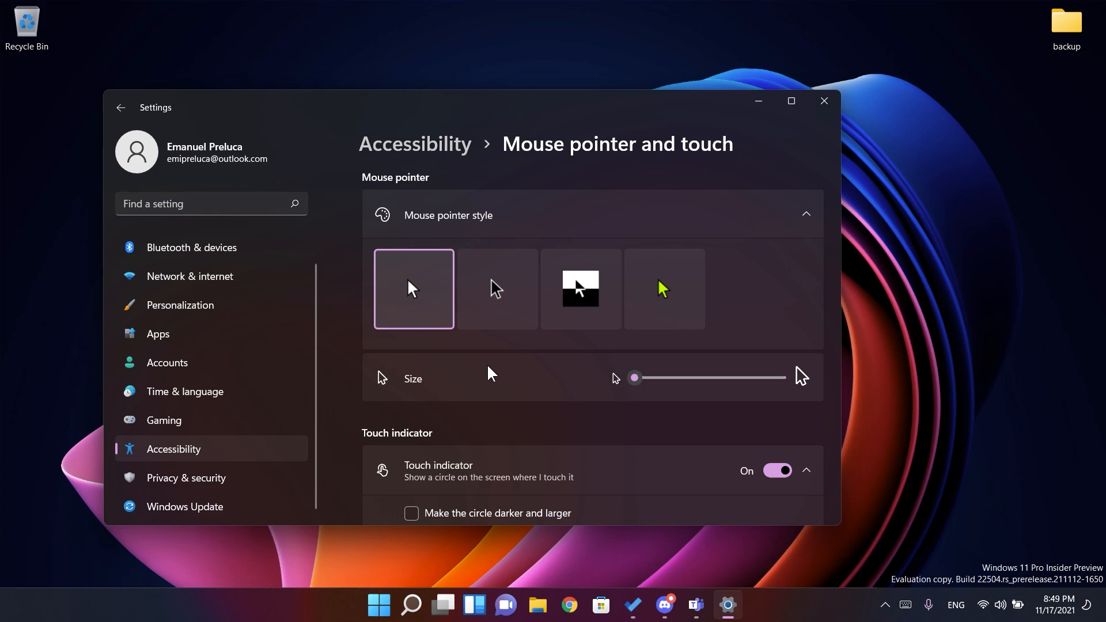
{"action": "mouse_move", "coordinate": [529, 386]}
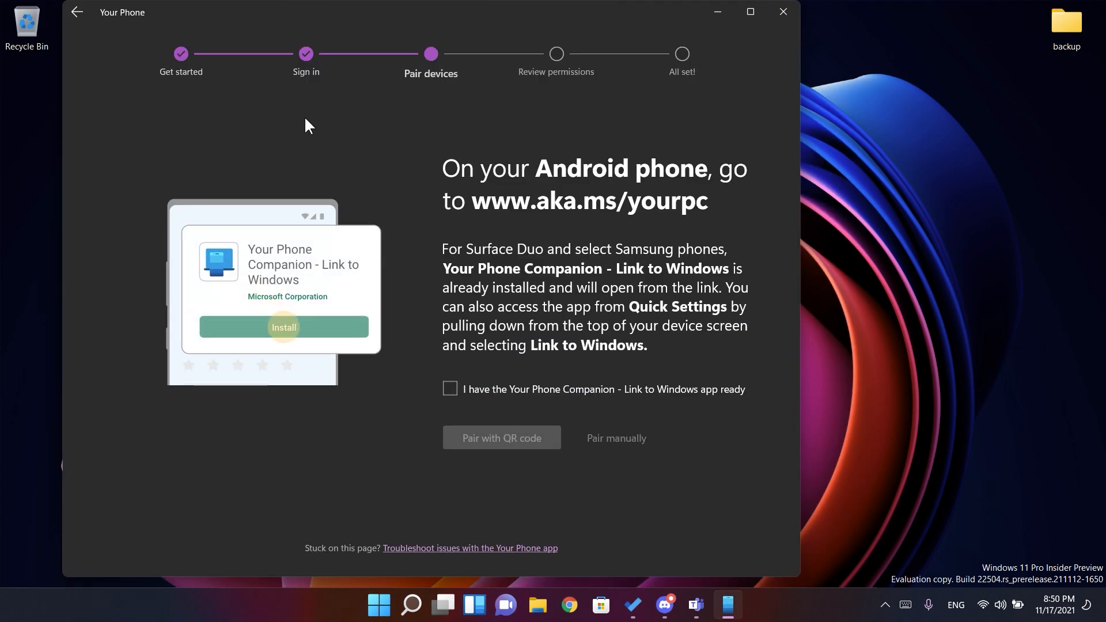
{"action": "left_click", "coordinate": [283, 326]}
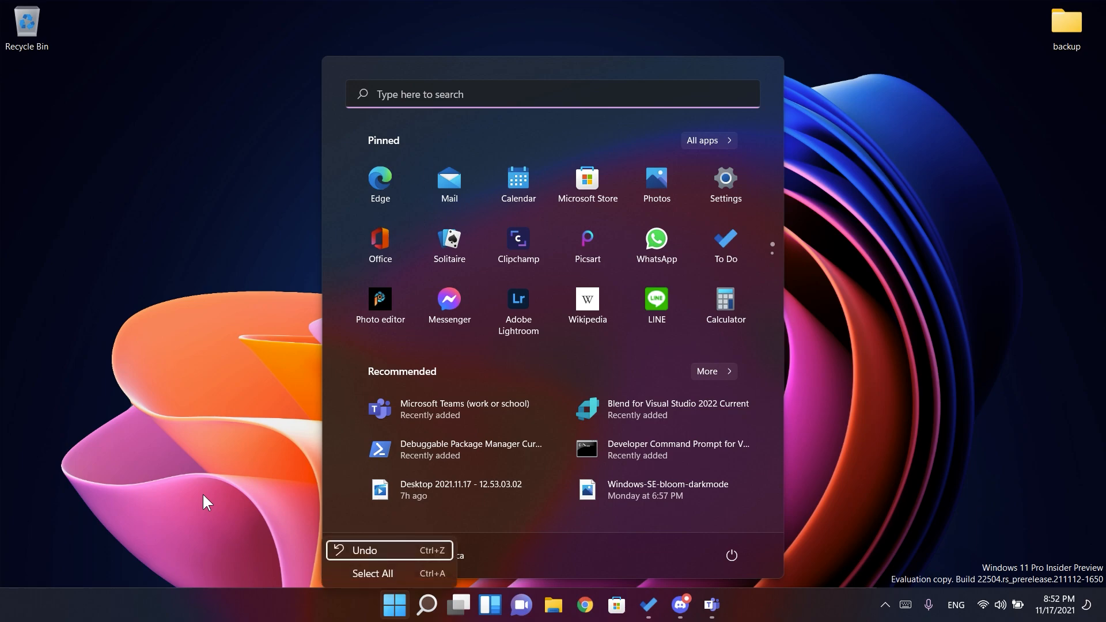
{"action": "mouse_move", "coordinate": [356, 579]}
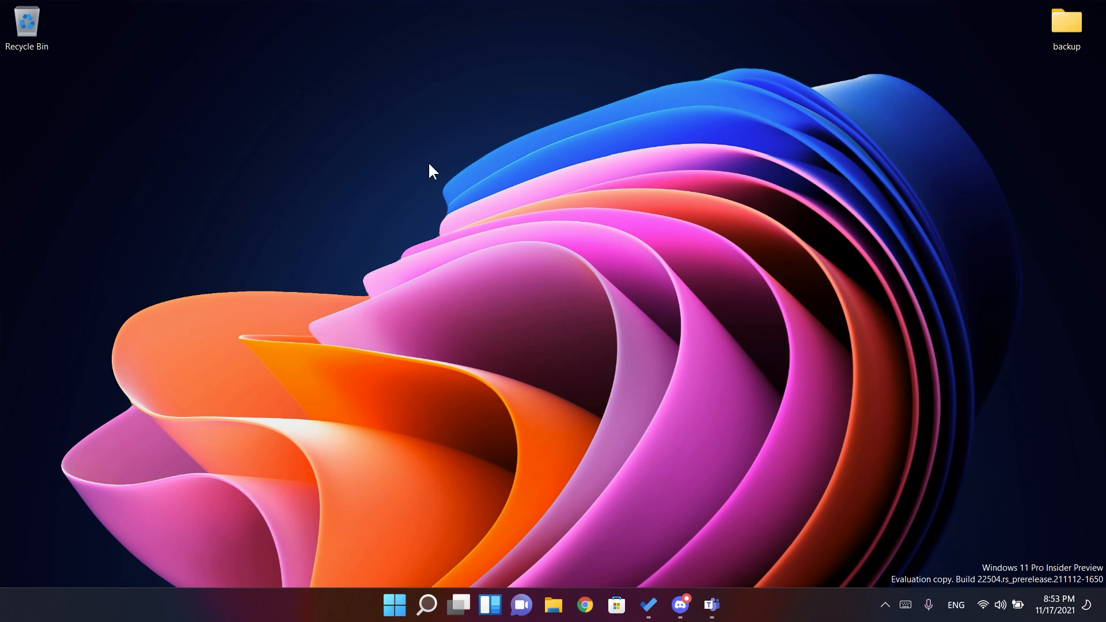
Dismiss the Start menu by clicking on the desktop corner
{"action": "right_click", "coordinate": [1058, 605]}
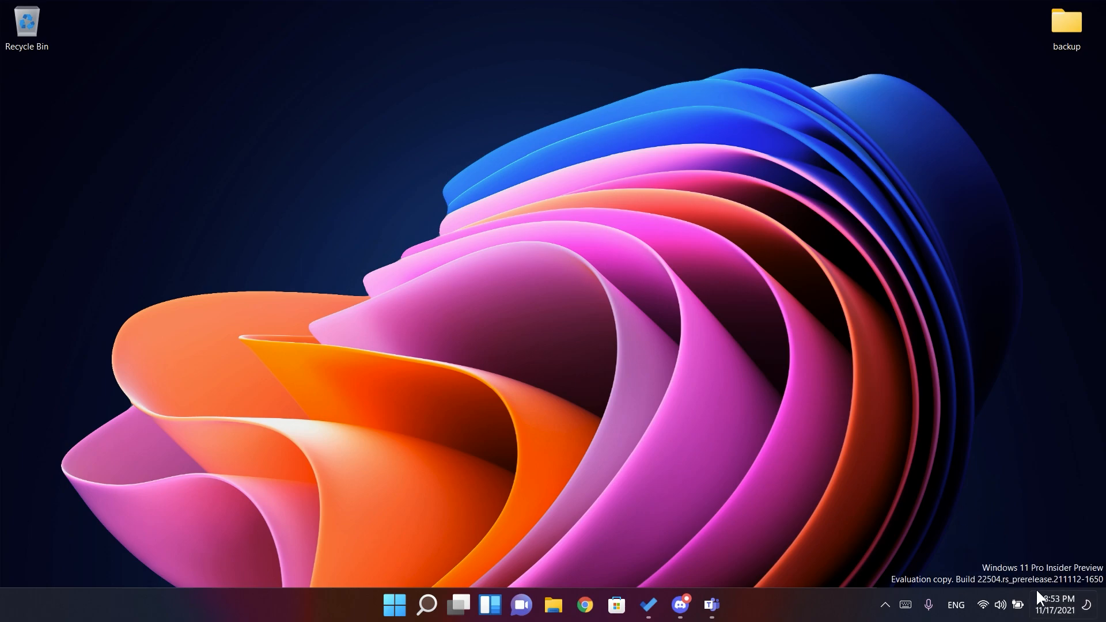
{"action": "left_click", "coordinate": [1058, 605]}
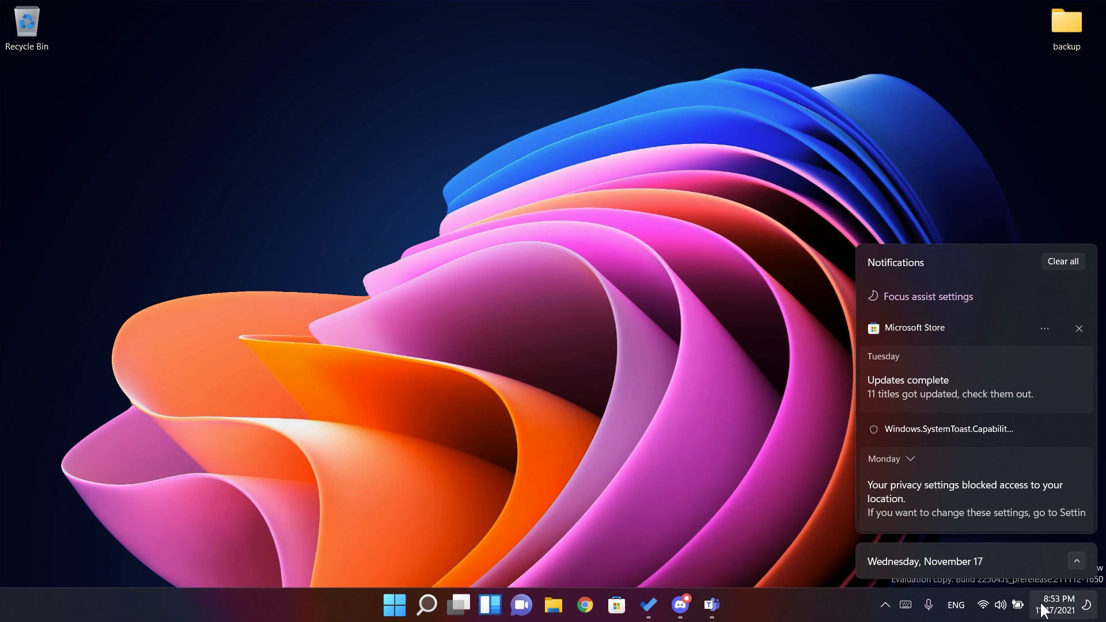
{"action": "right_click", "coordinate": [1058, 610]}
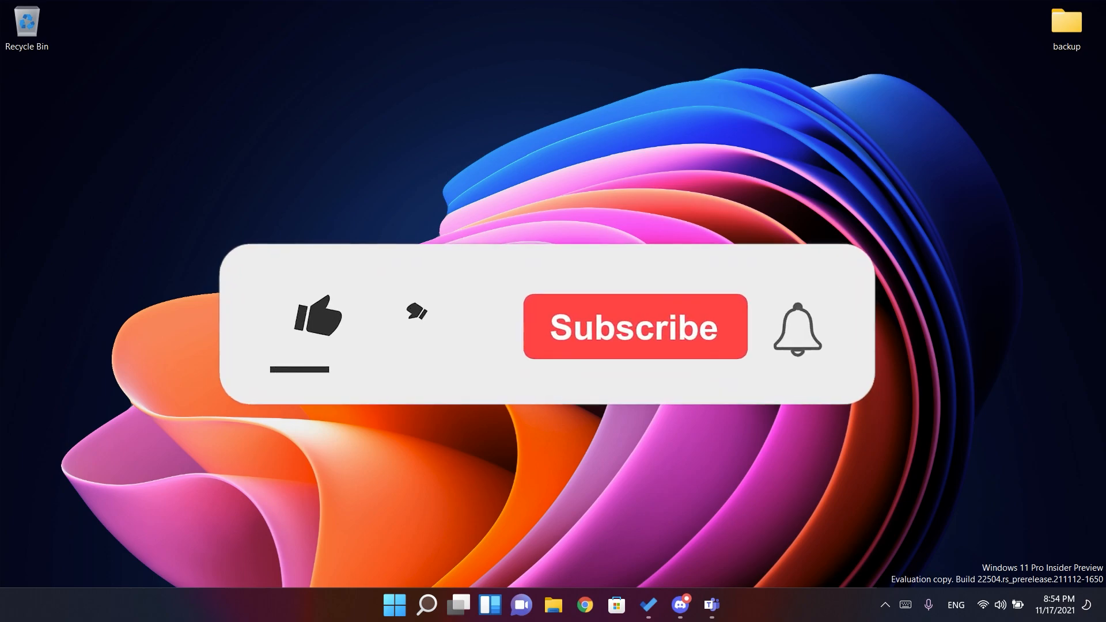
{"action": "left_click", "coordinate": [317, 318]}
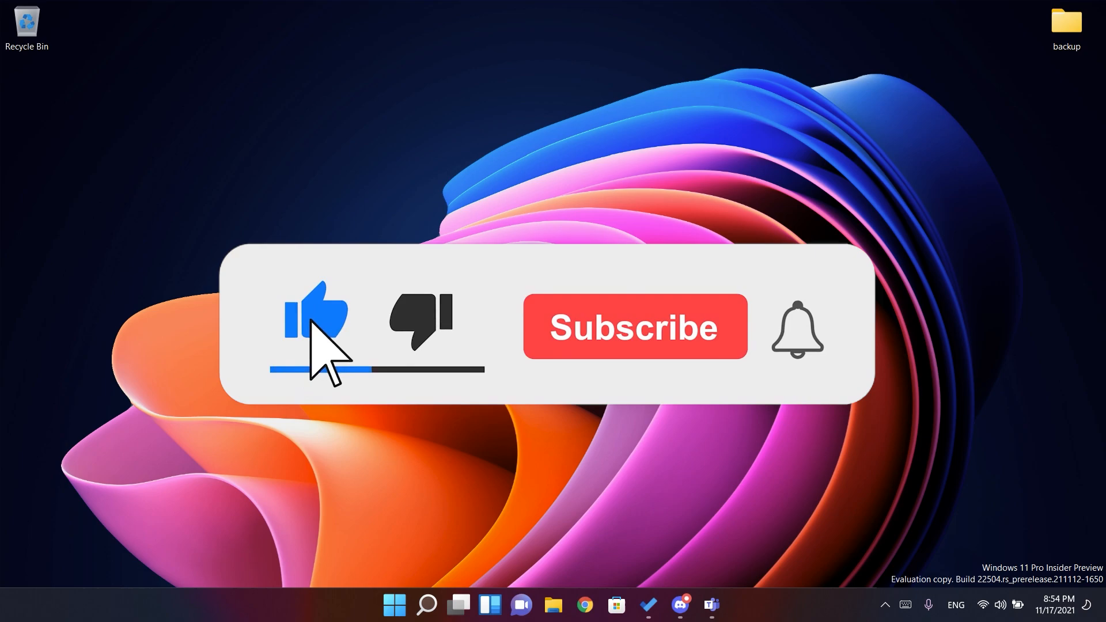
{"action": "left_click", "coordinate": [634, 326]}
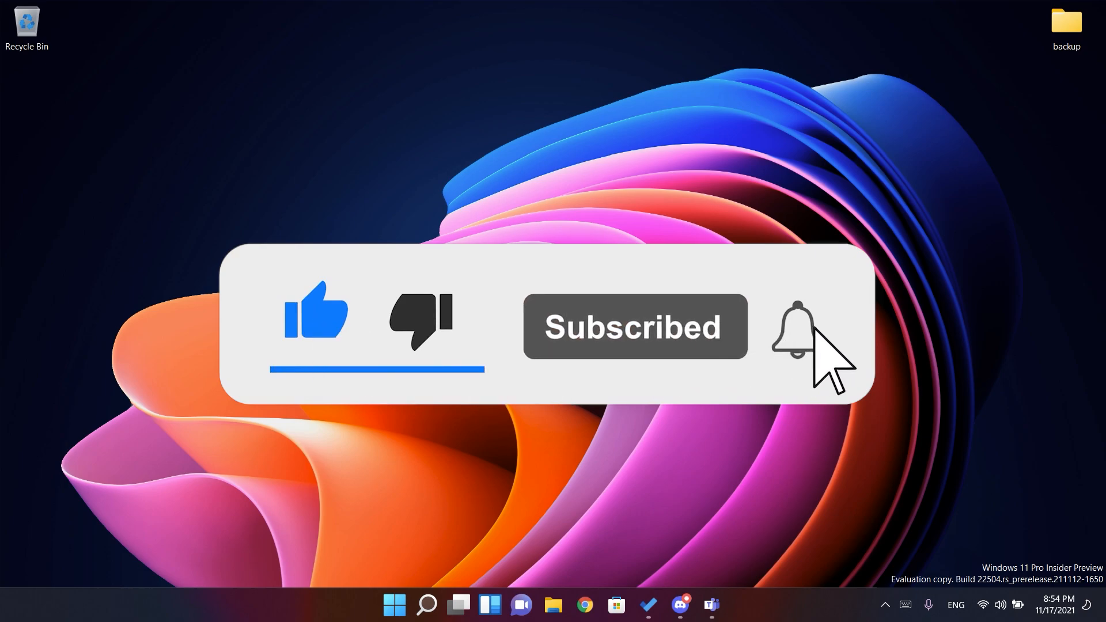